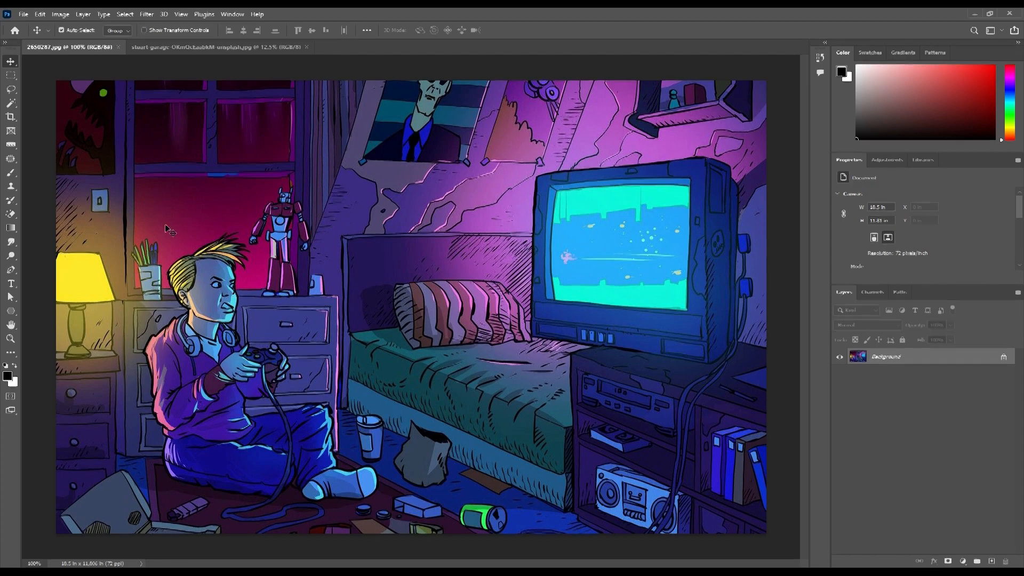
pyautogui.moveTo(11, 116)
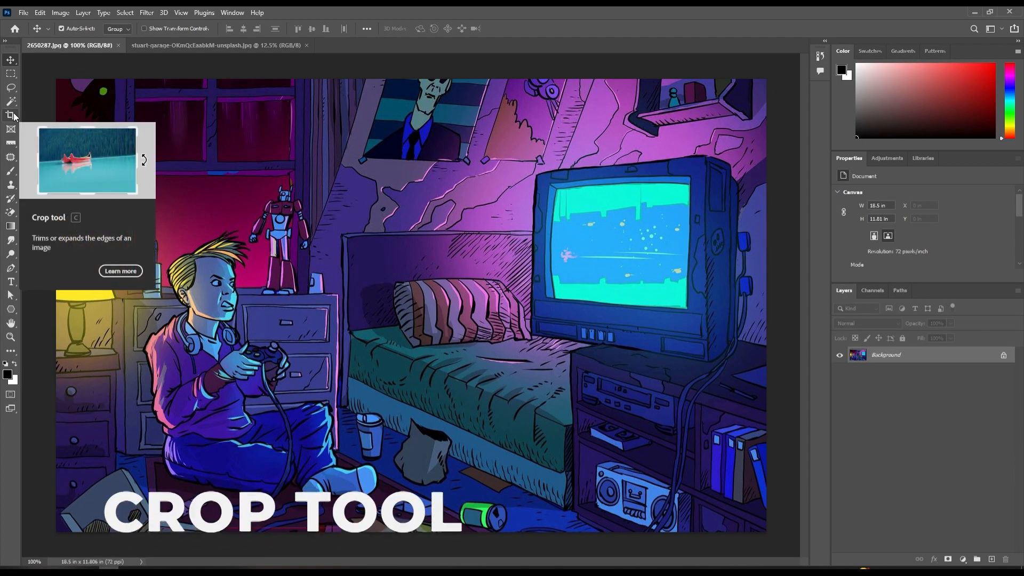
# Crop the bedroom illustration to a portrait frame around the TV, then undo to the full scene.
pyautogui.click(11, 116)
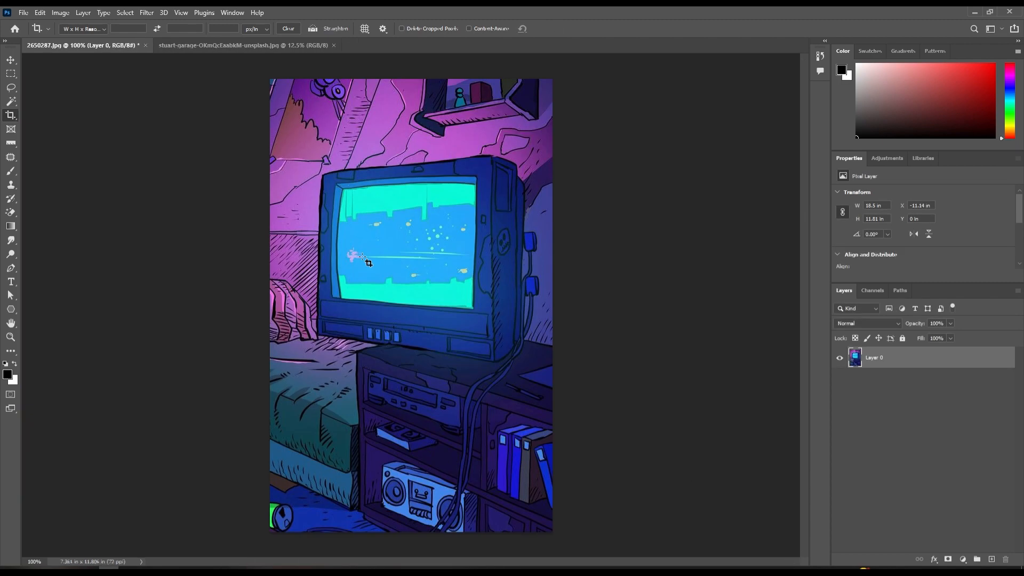
pyautogui.click(10, 116)
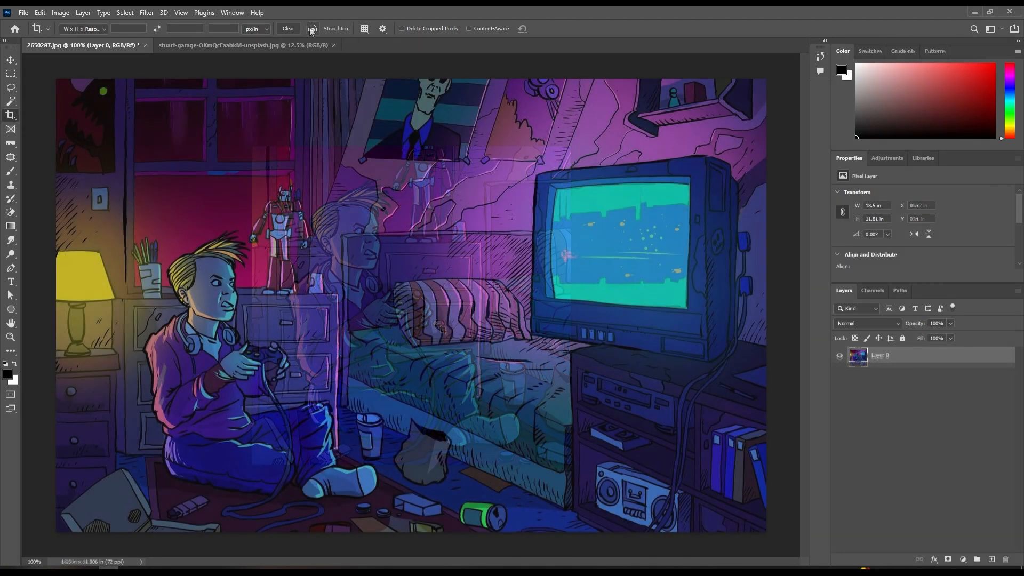
# Cycle the crop overlay through the Grid, Diagonal and Golden Spiral guides.
pyautogui.click(365, 28)
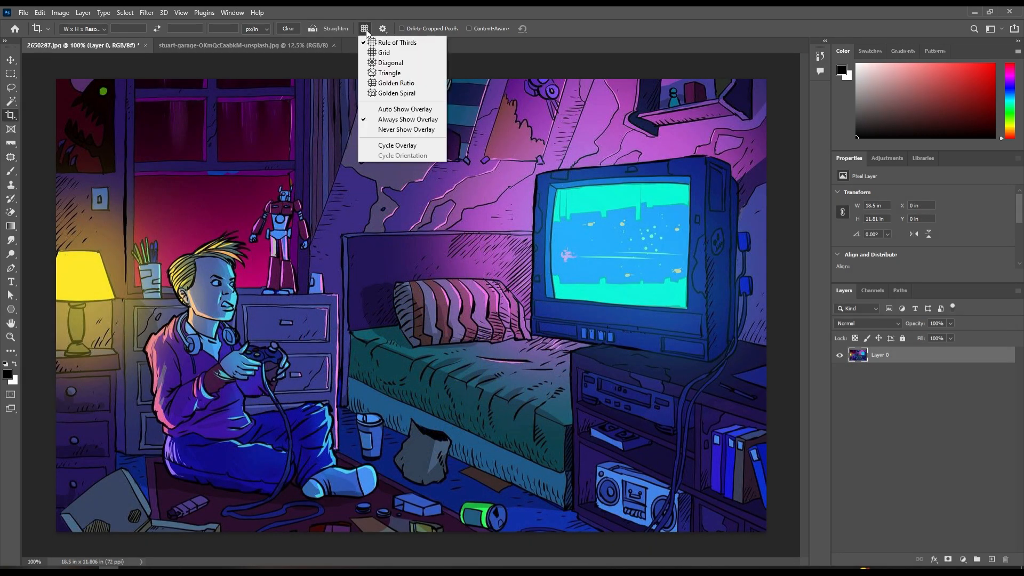
pyautogui.click(383, 53)
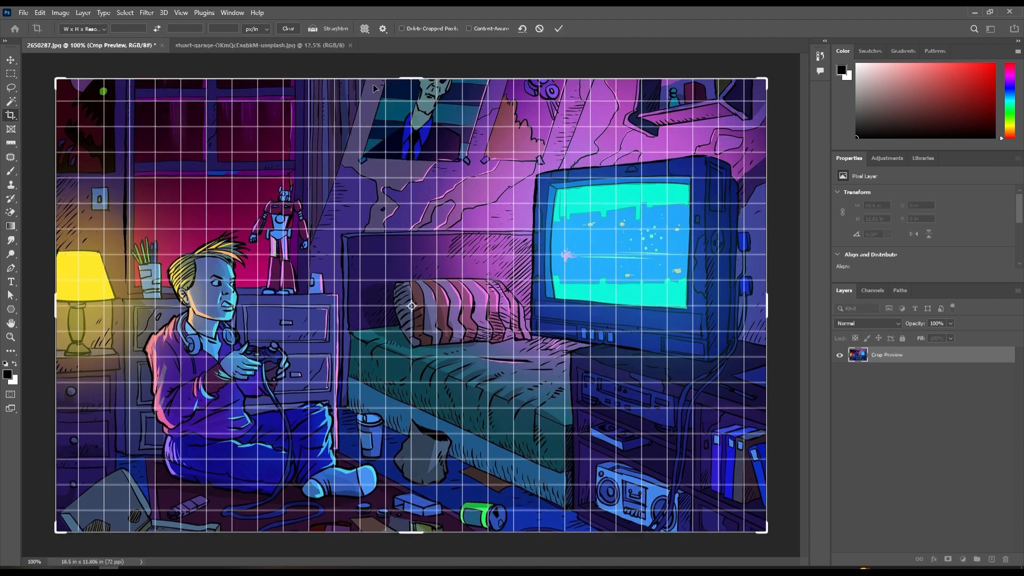
pyautogui.click(365, 28)
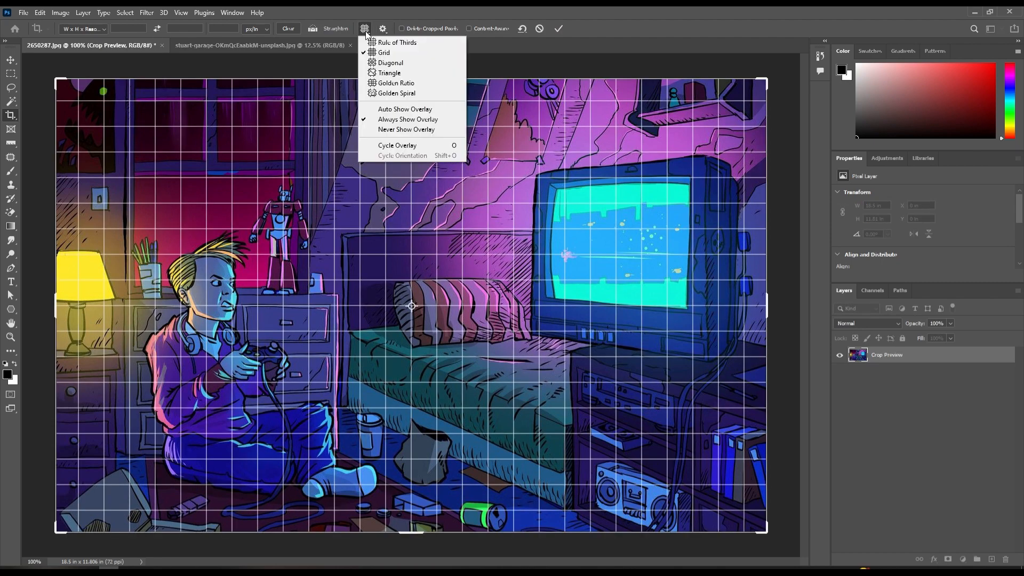
pyautogui.click(390, 63)
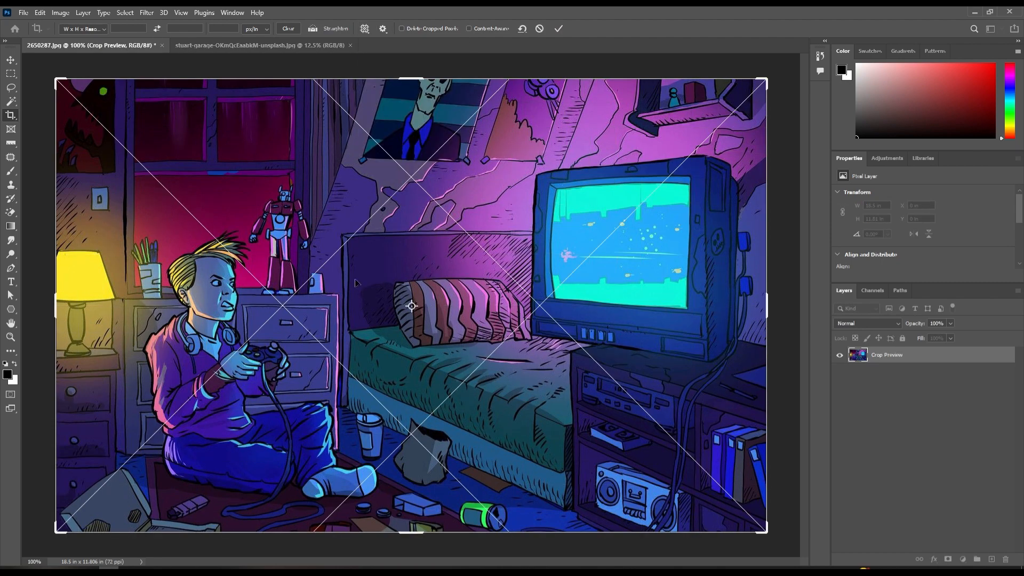
pyautogui.click(364, 28)
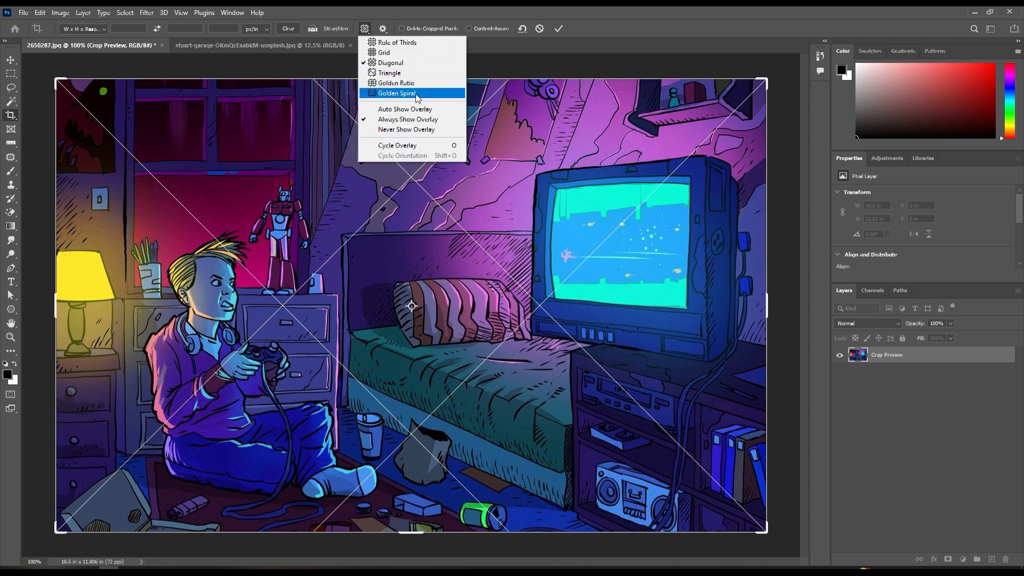
pyautogui.click(396, 93)
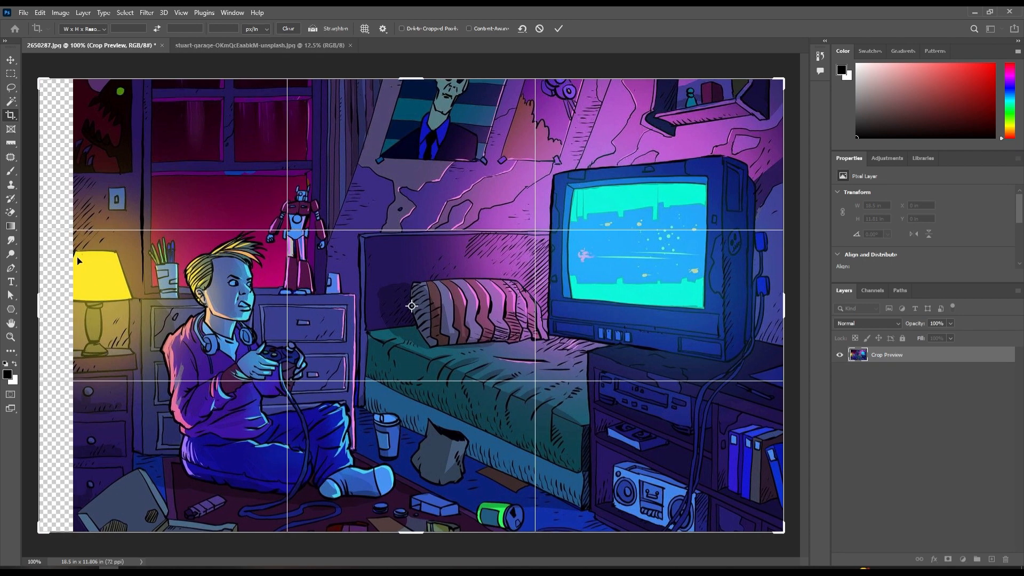
# Cancel the pending widened crop so the bedroom illustration stays uncropped.
pyautogui.press('Enter')
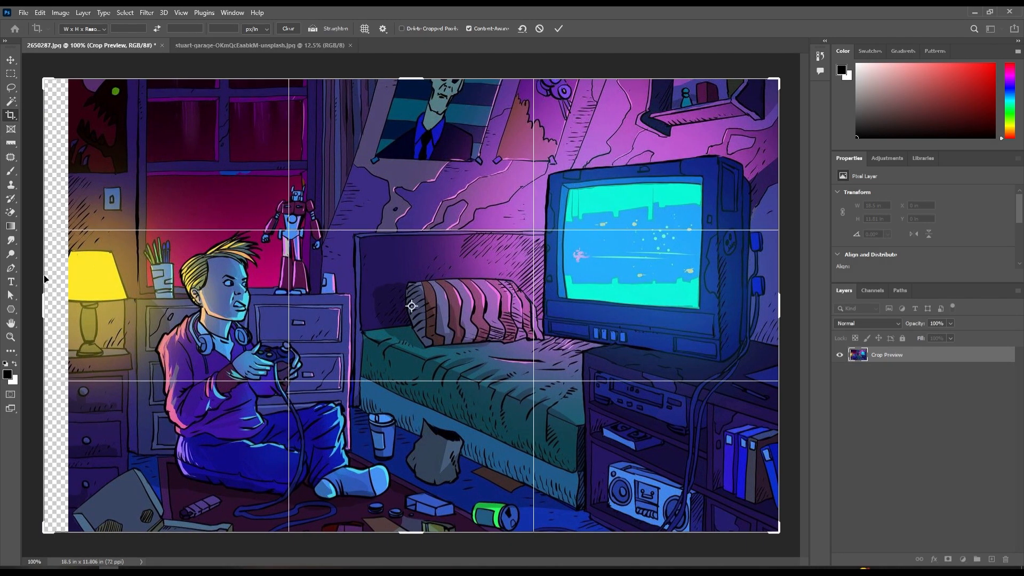
pyautogui.click(559, 28)
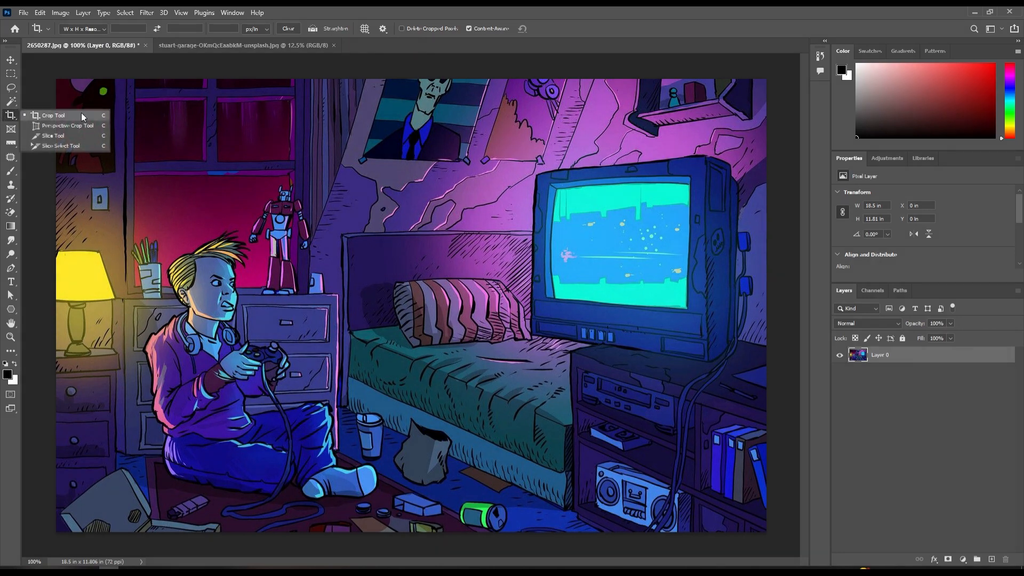
# Perspective-crop the car photo to a wide, tilted frame tightly around the blue sports car.
pyautogui.click(68, 125)
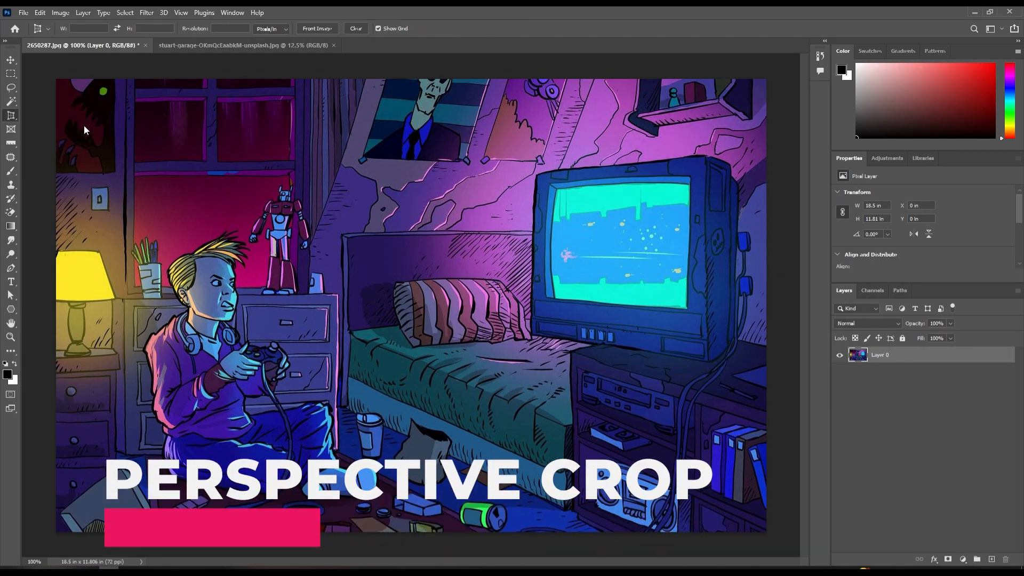
pyautogui.click(220, 45)
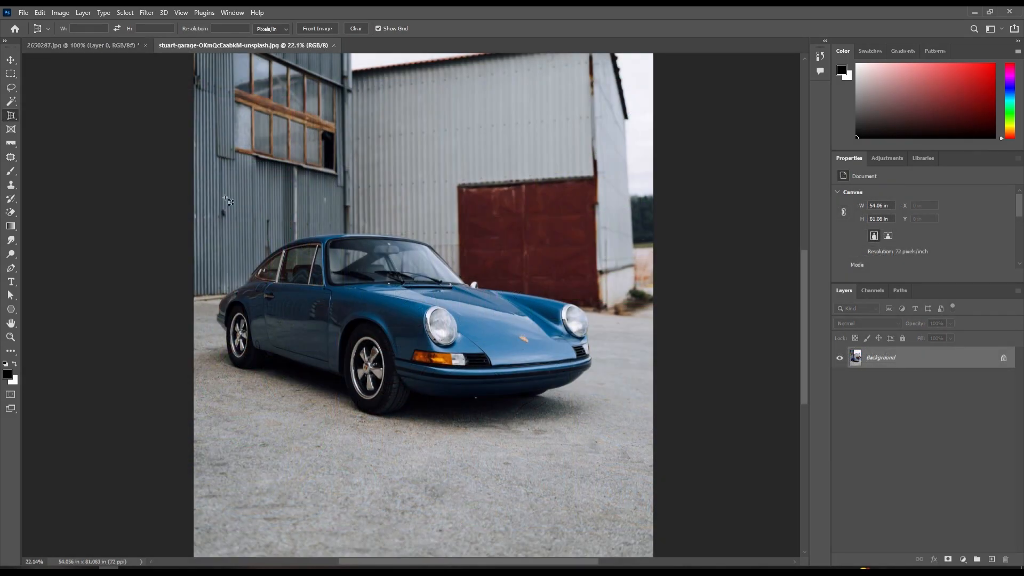
pyautogui.moveTo(225, 191); pyautogui.dragTo(599, 448)
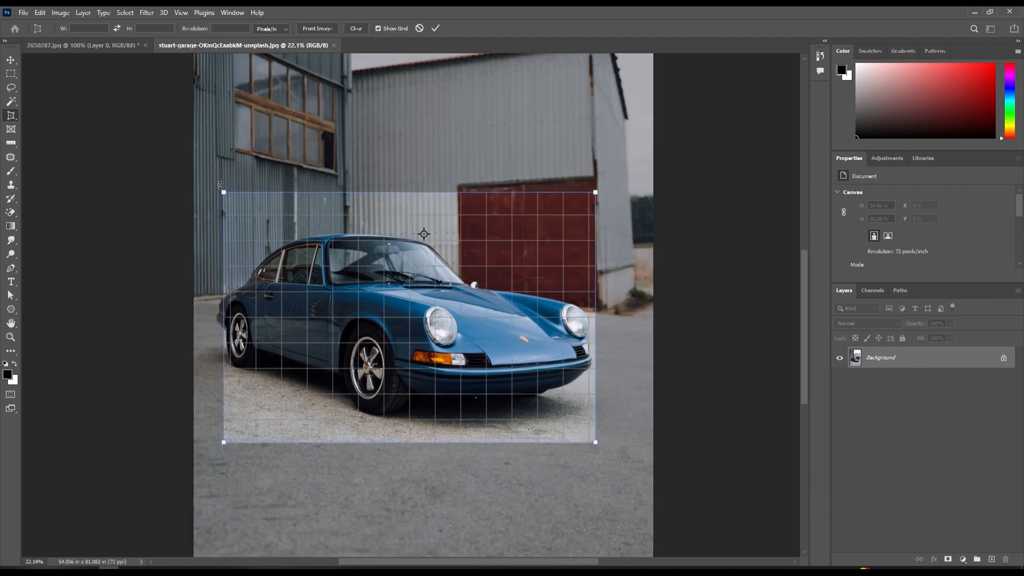
pyautogui.moveTo(225, 197)
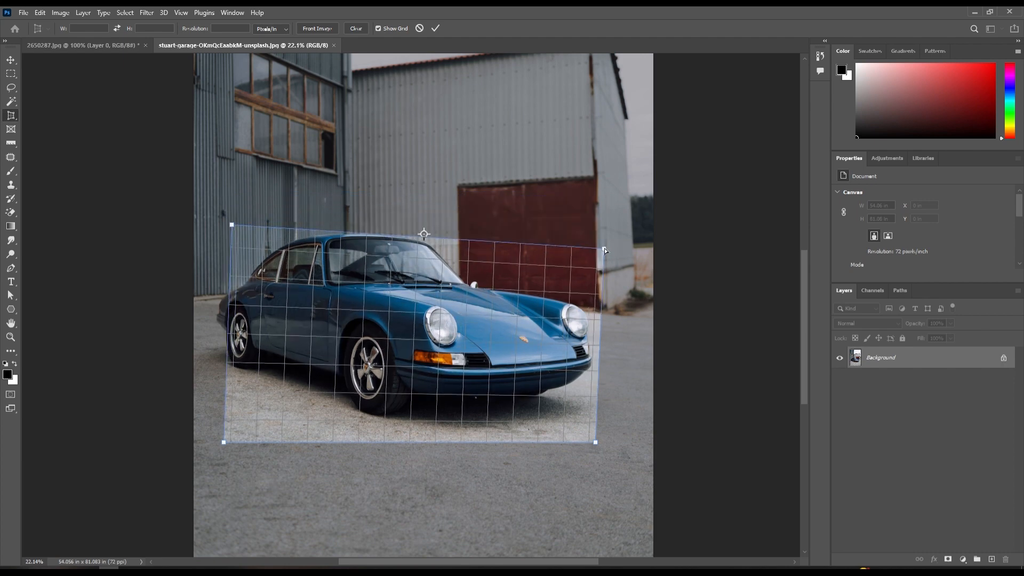
pyautogui.moveTo(596, 442); pyautogui.dragTo(588, 476)
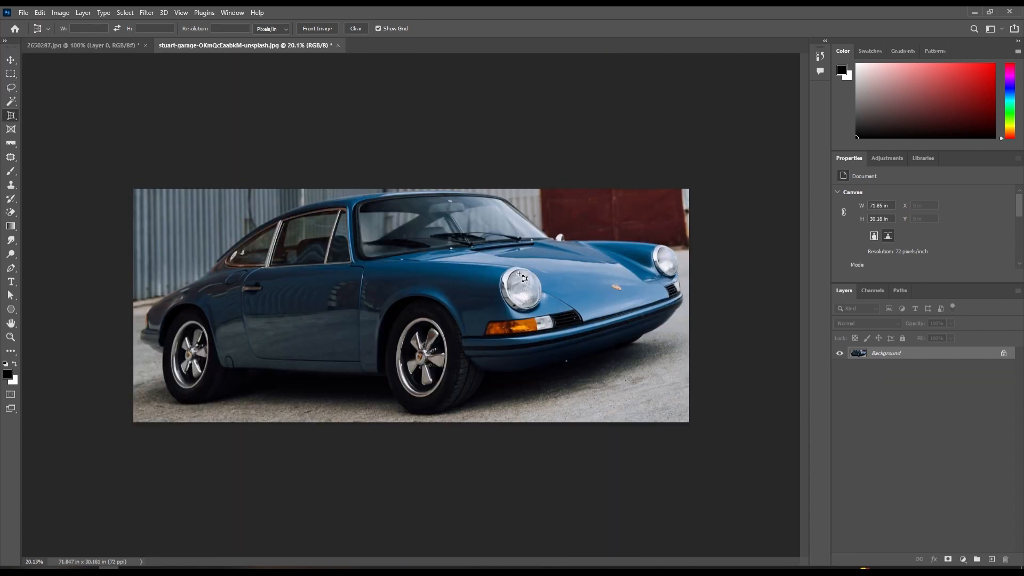
pyautogui.moveTo(447, 254)
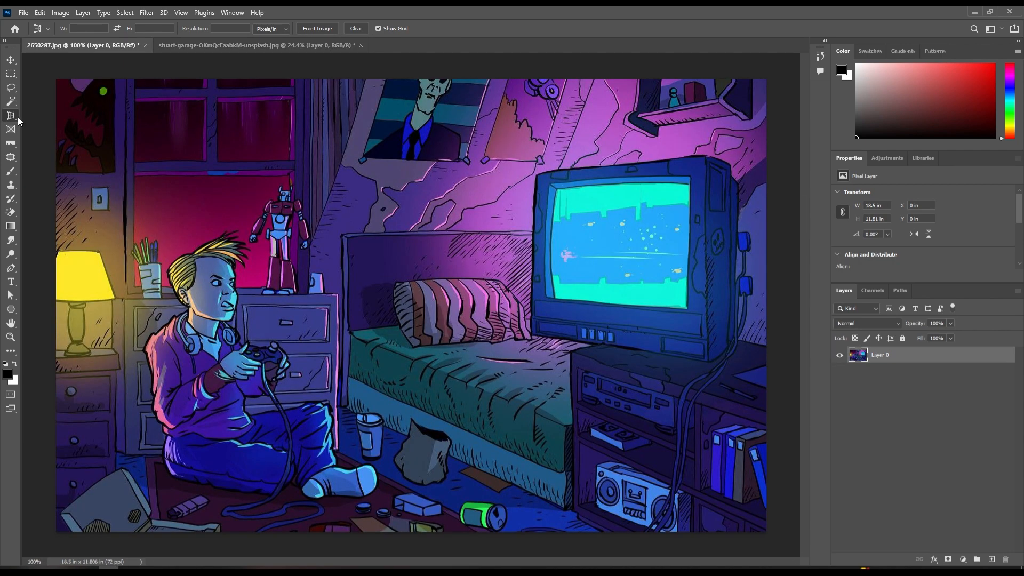
# Slice the illustration into numbered slices around the window, figure, bed and TV.
pyautogui.click(11, 128)
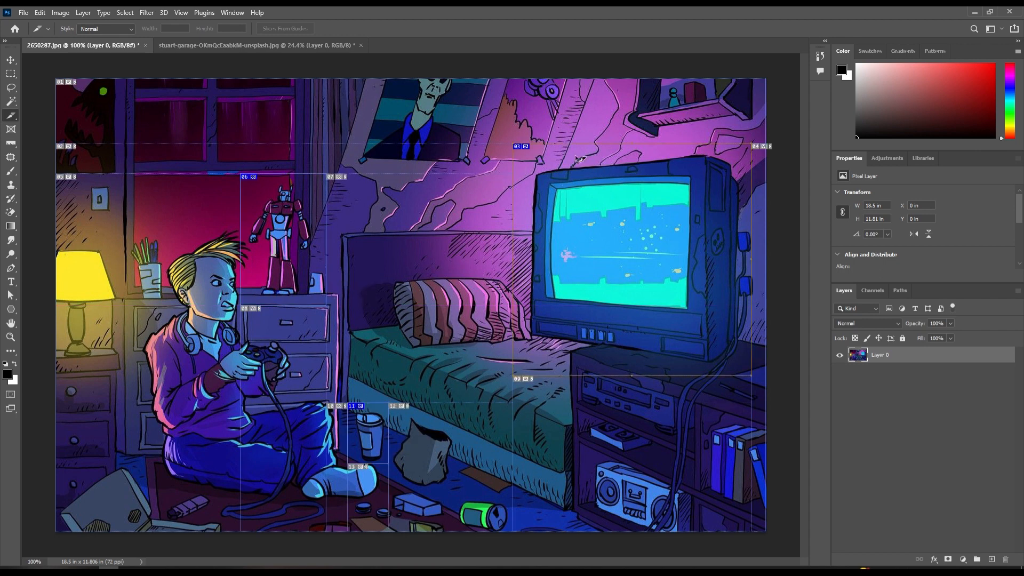
pyautogui.moveTo(417, 410)
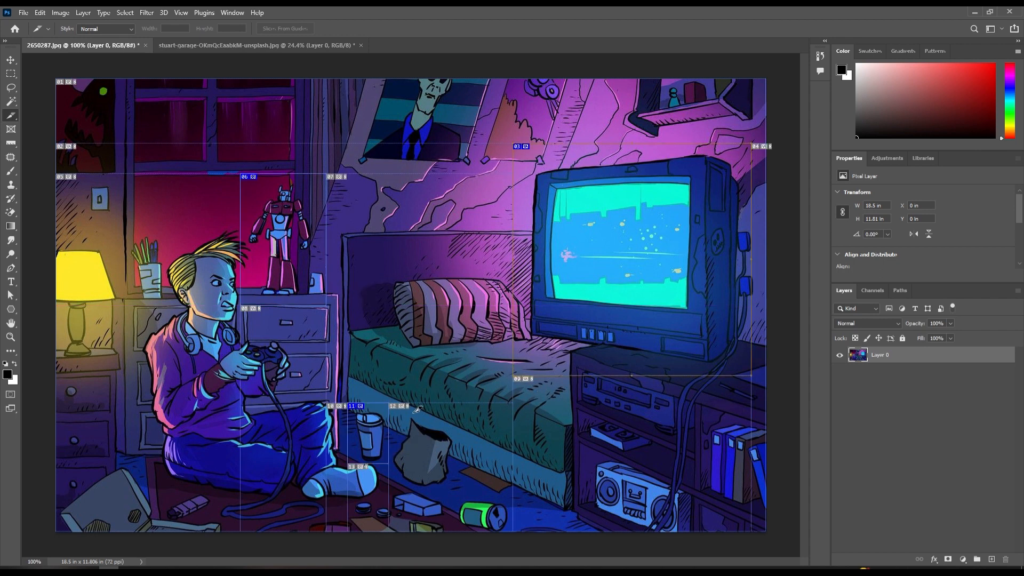
pyautogui.press('ctrl+shift+alt+s')
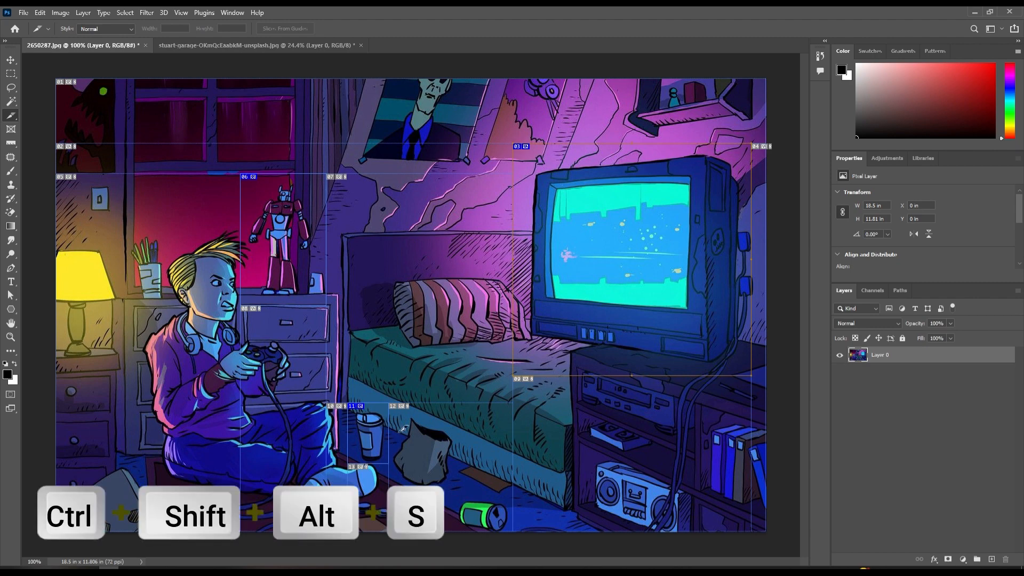
# Save All User Slices from Save for Web into the images folder and open it.
pyautogui.press('ctrl+shift+alt+s')
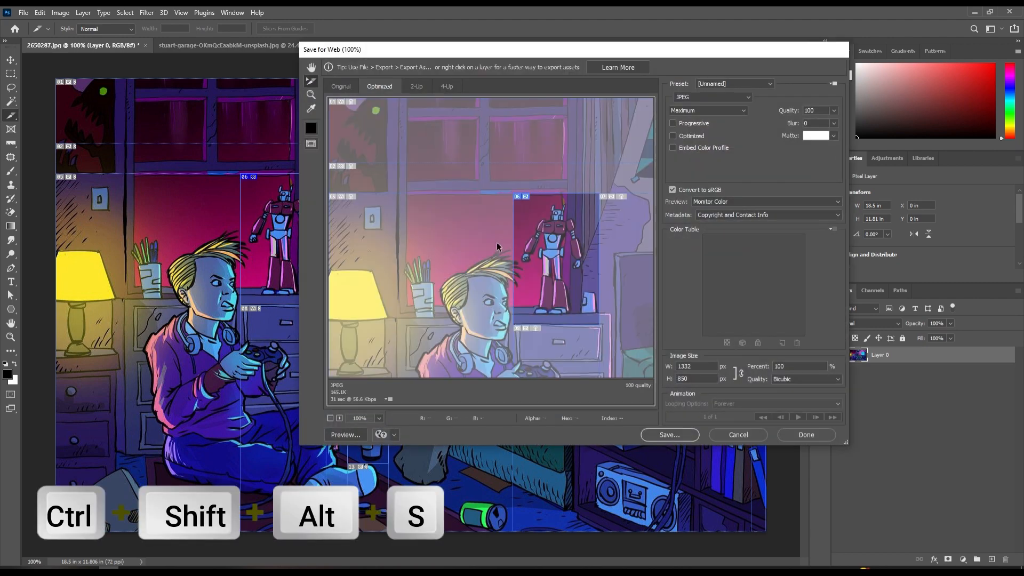
pyautogui.click(668, 434)
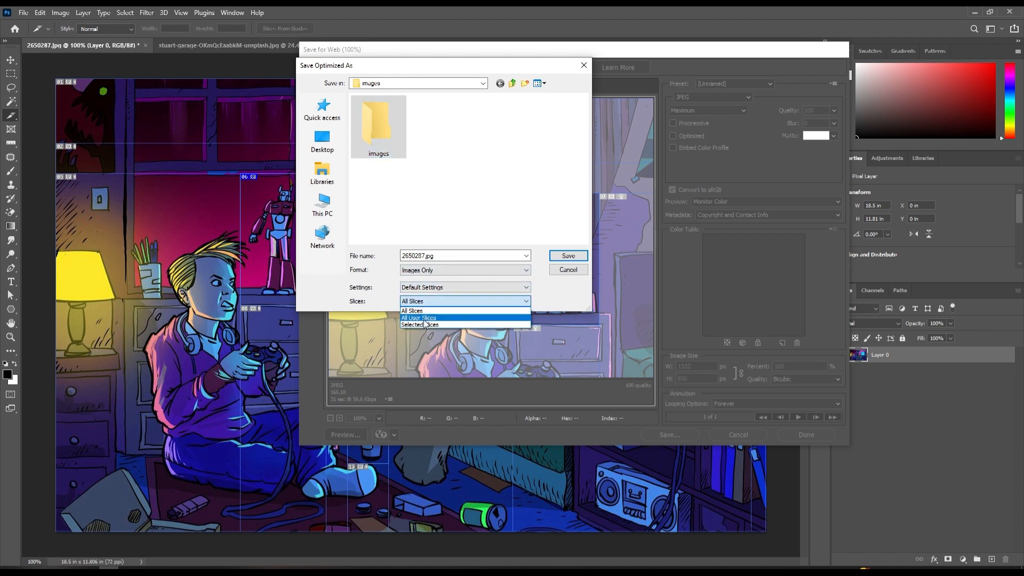
pyautogui.click(418, 318)
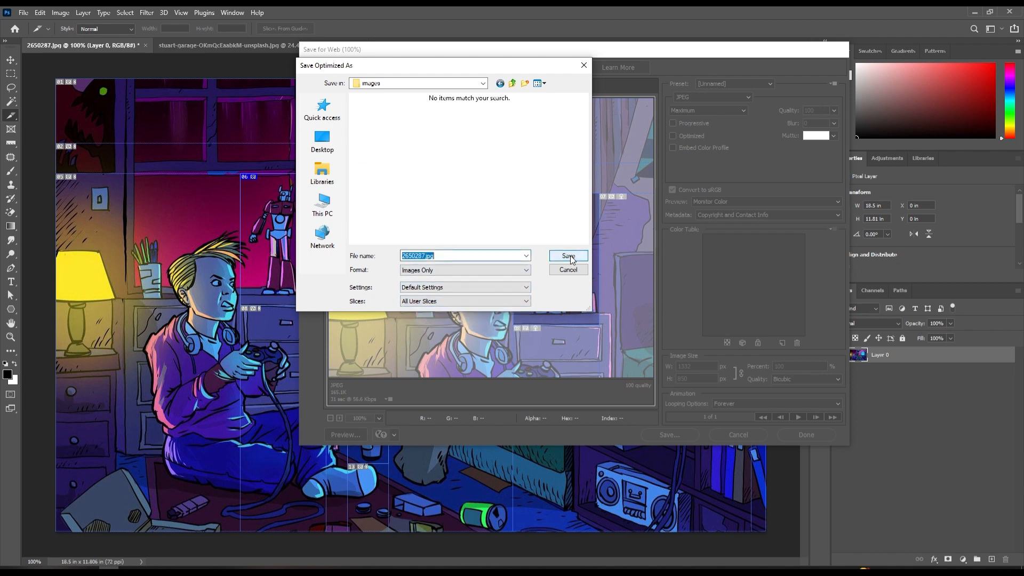
pyautogui.click(567, 256)
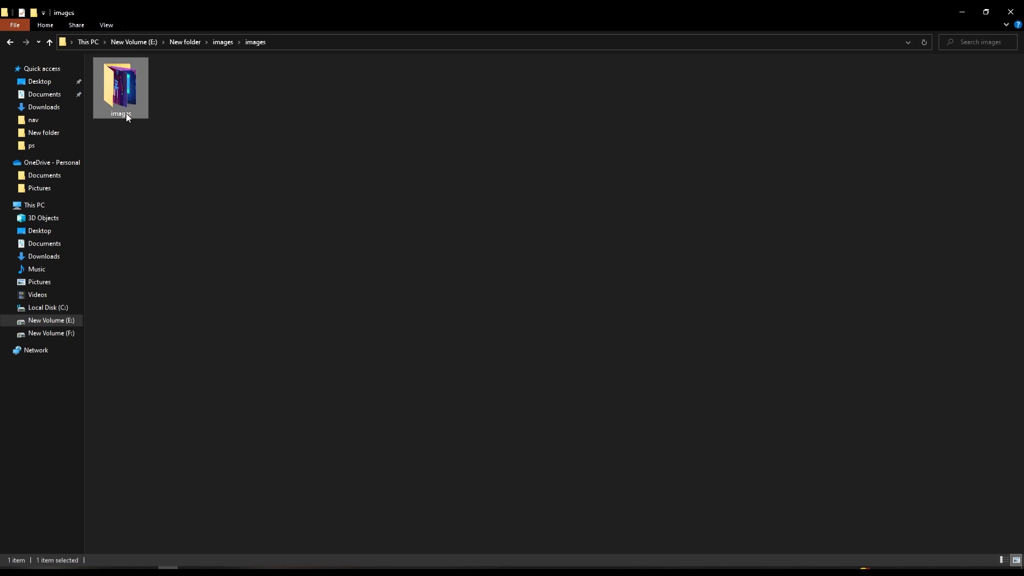
pyautogui.doubleClick(121, 82)
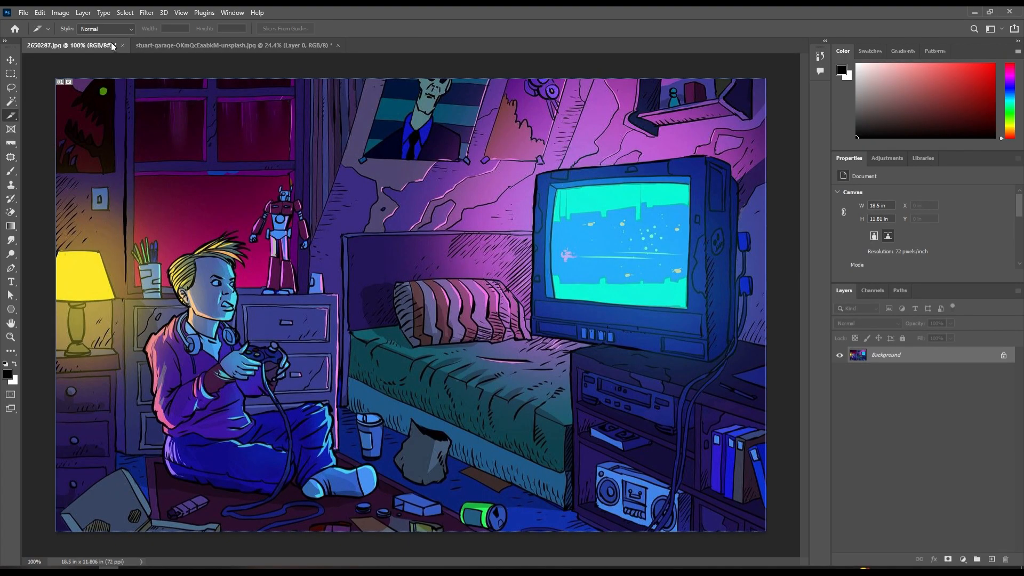
# Set the Slice Tool style to Fixed Aspect Ratio 20:15.
pyautogui.click(104, 29)
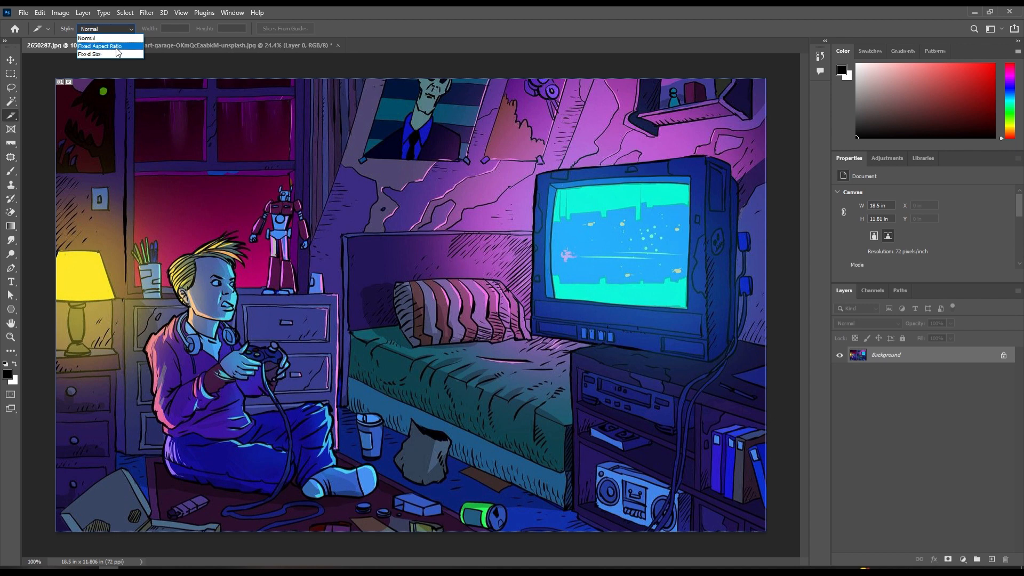
pyautogui.click(100, 46)
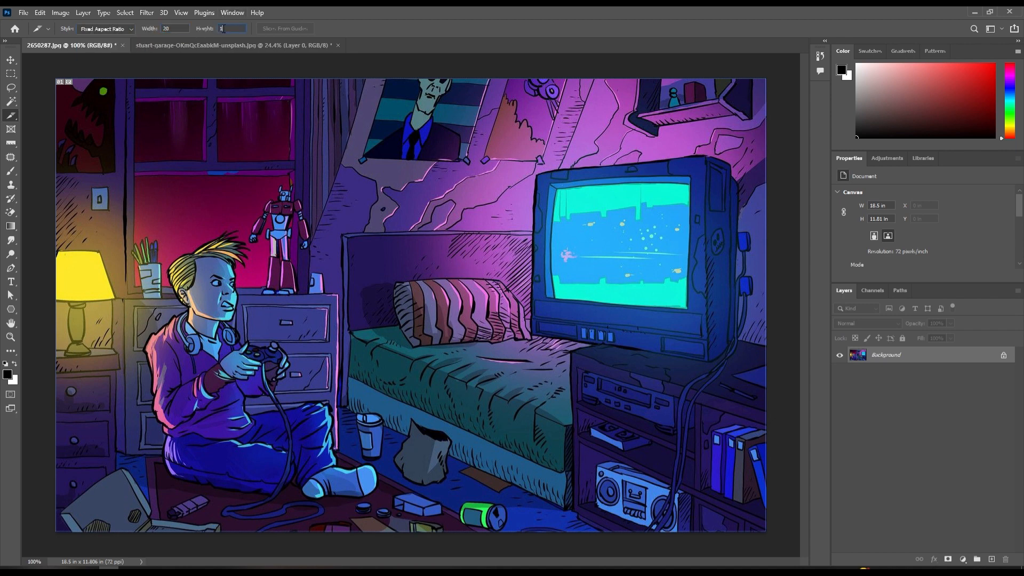
pyautogui.write('15')
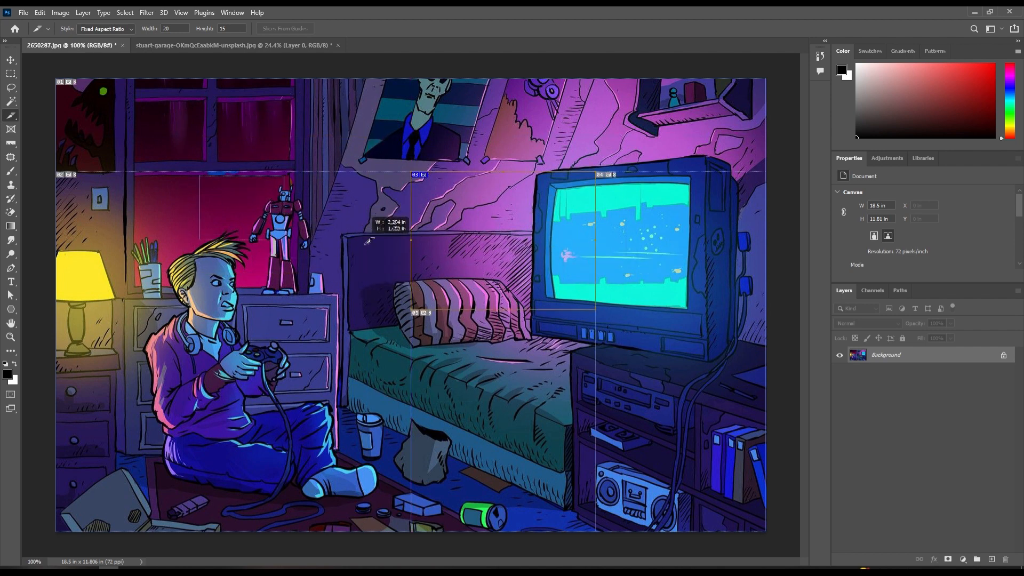
# Change the slice style to Fixed Size with 20 entered, then pick the Slice Select Tool.
pyautogui.click(105, 29)
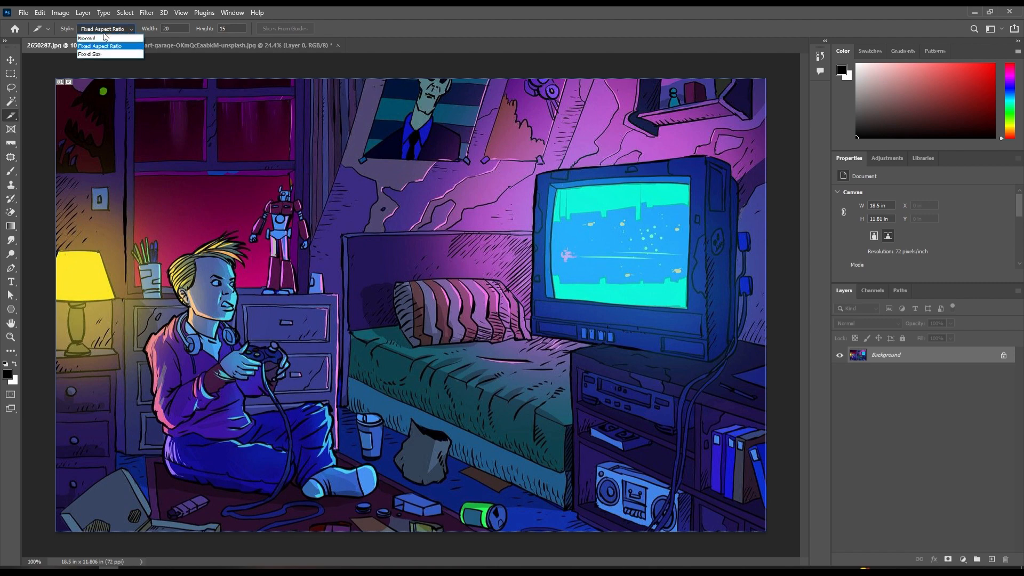
pyautogui.click(90, 53)
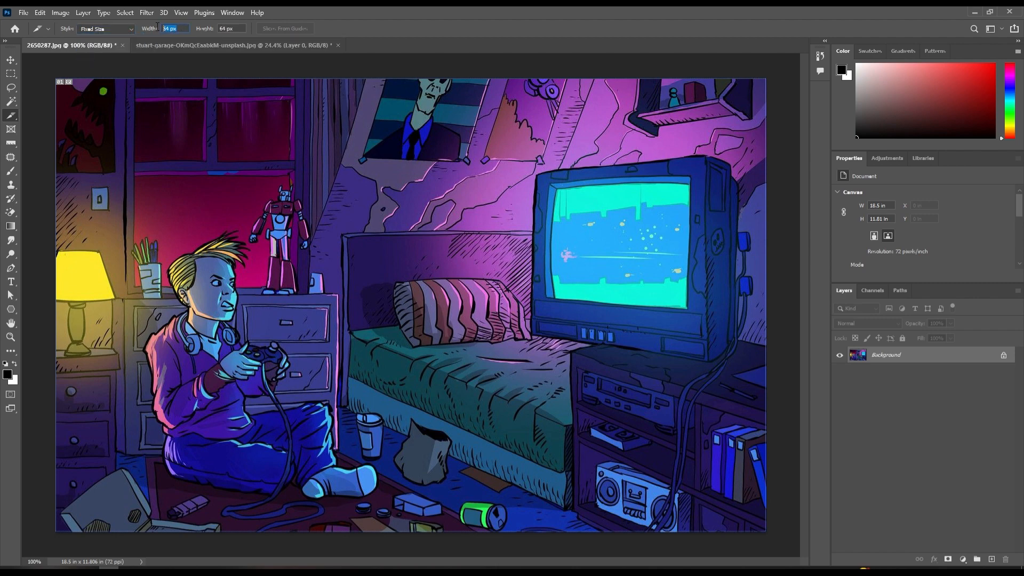
pyautogui.write('20')
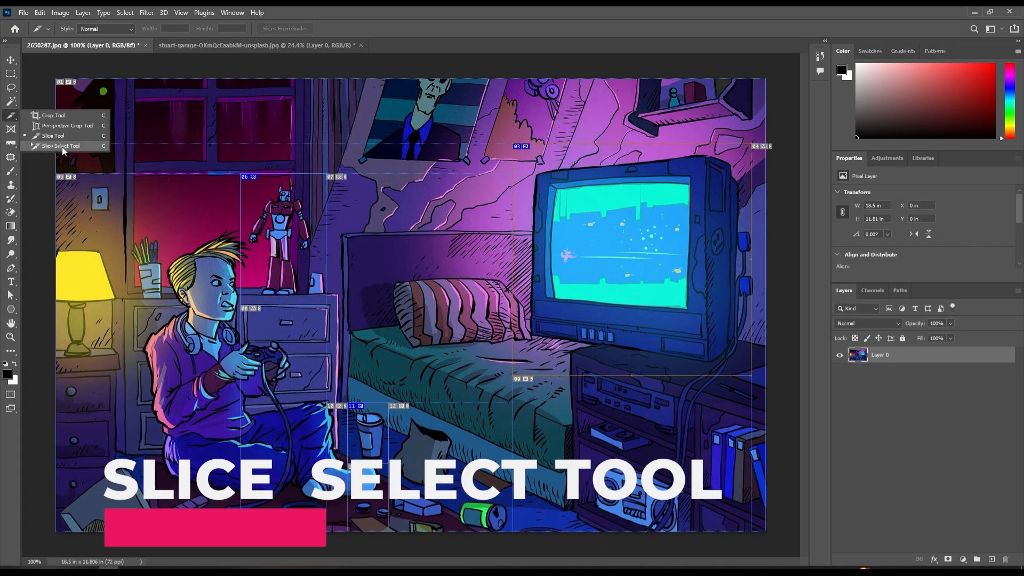
pyautogui.click(60, 145)
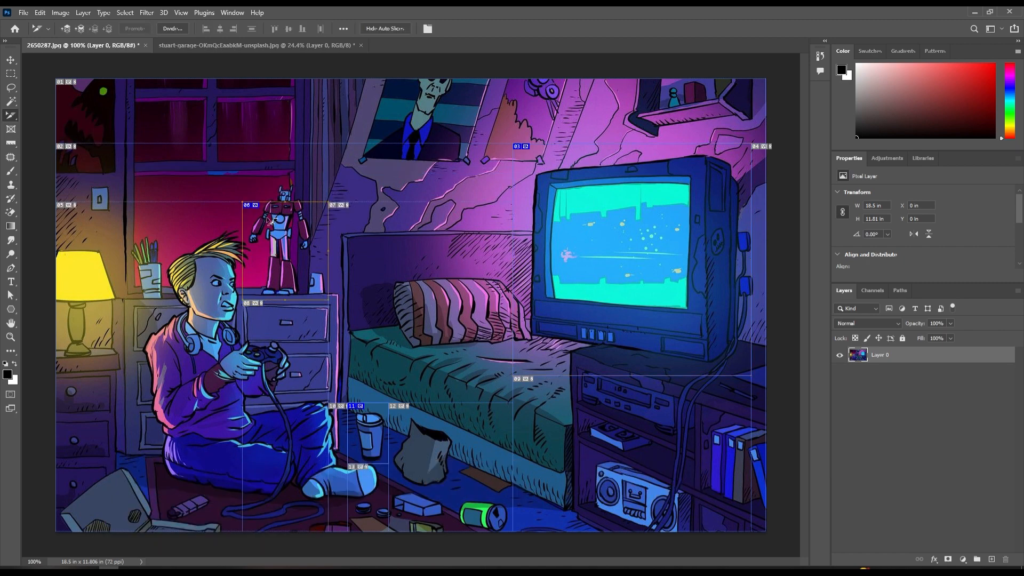